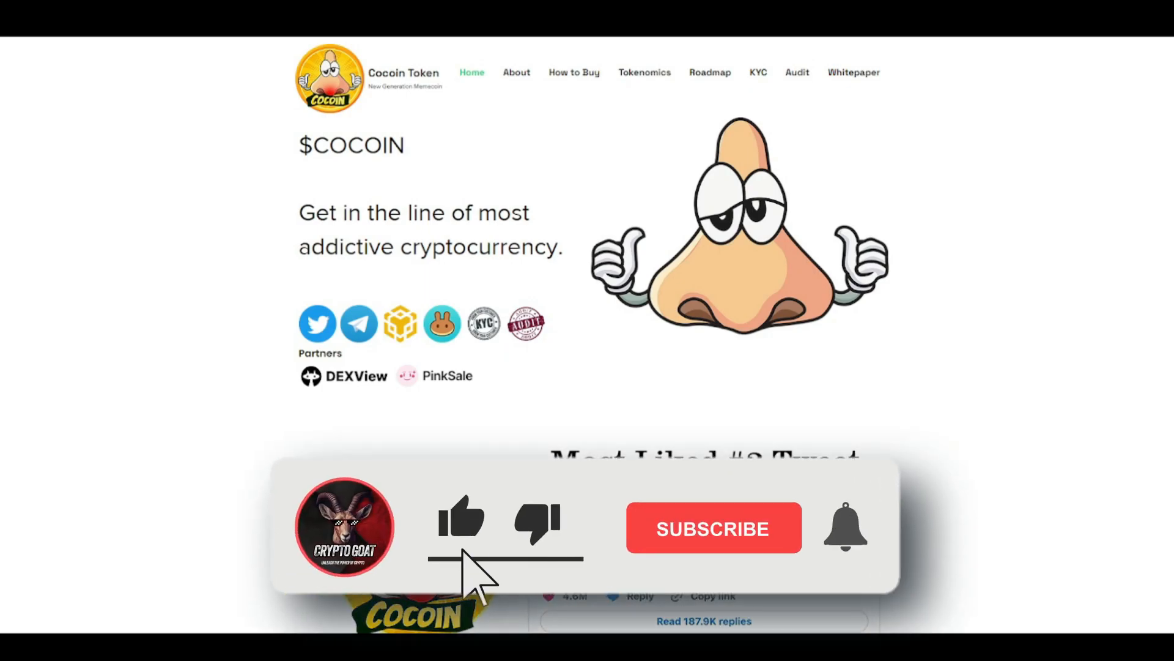
Scroll past the hero banner to the Most Liked #2 Tweet and highlight the 'buy some $COCOIN' tagline
left_click(712, 528)
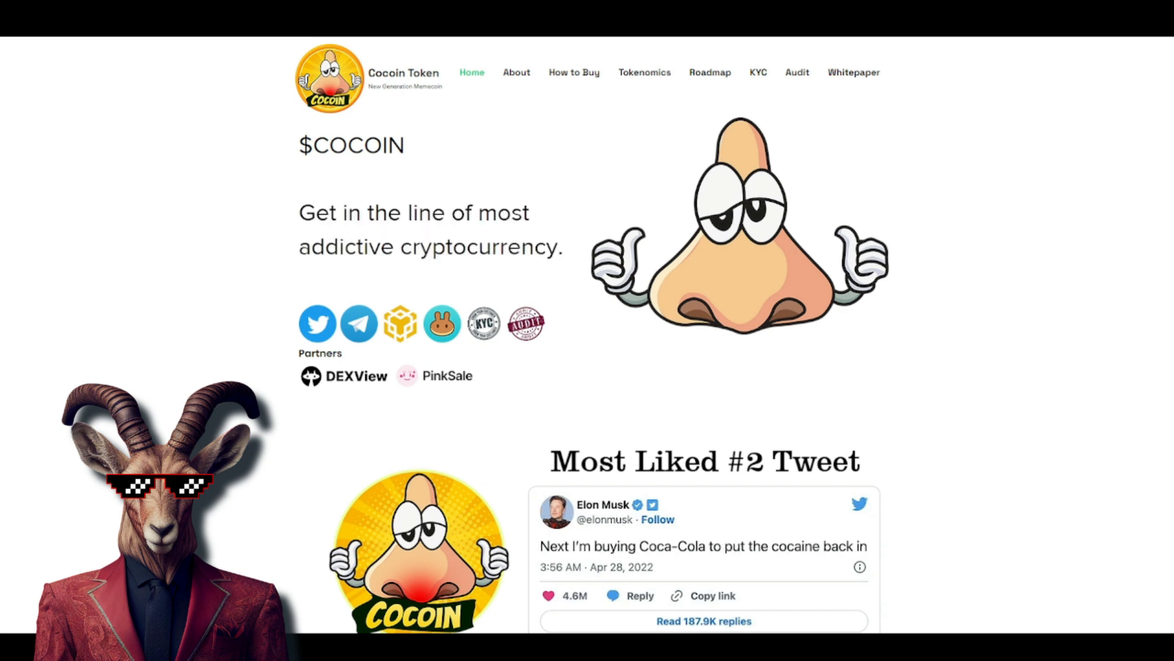
scroll("down", 3)
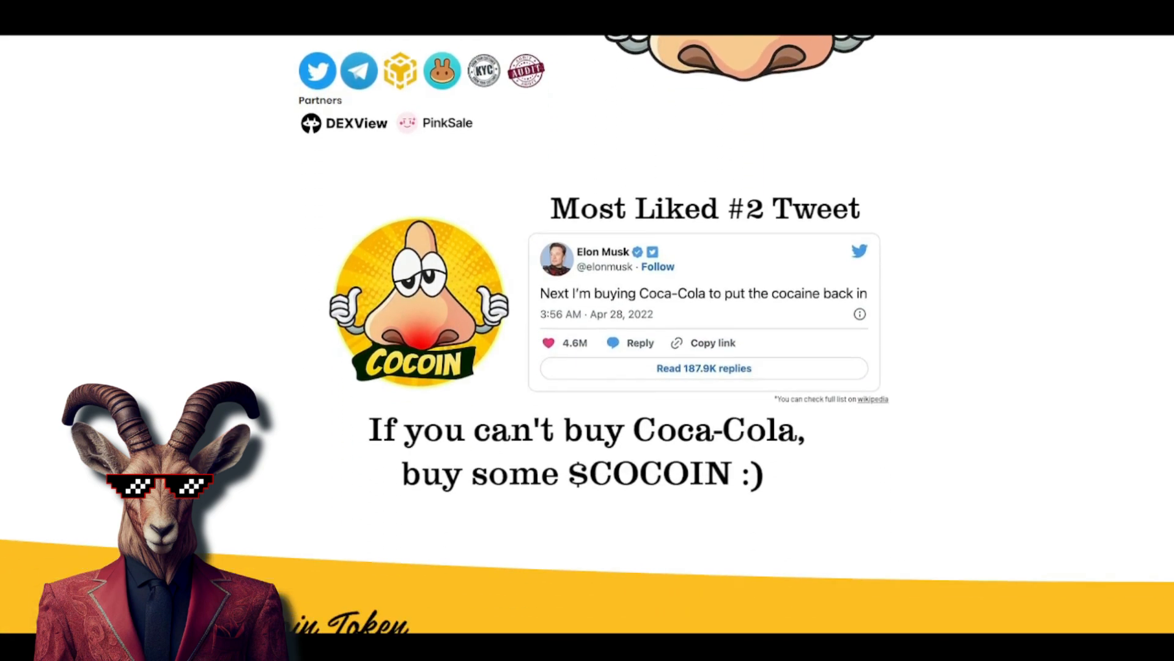
scroll("down", 3)
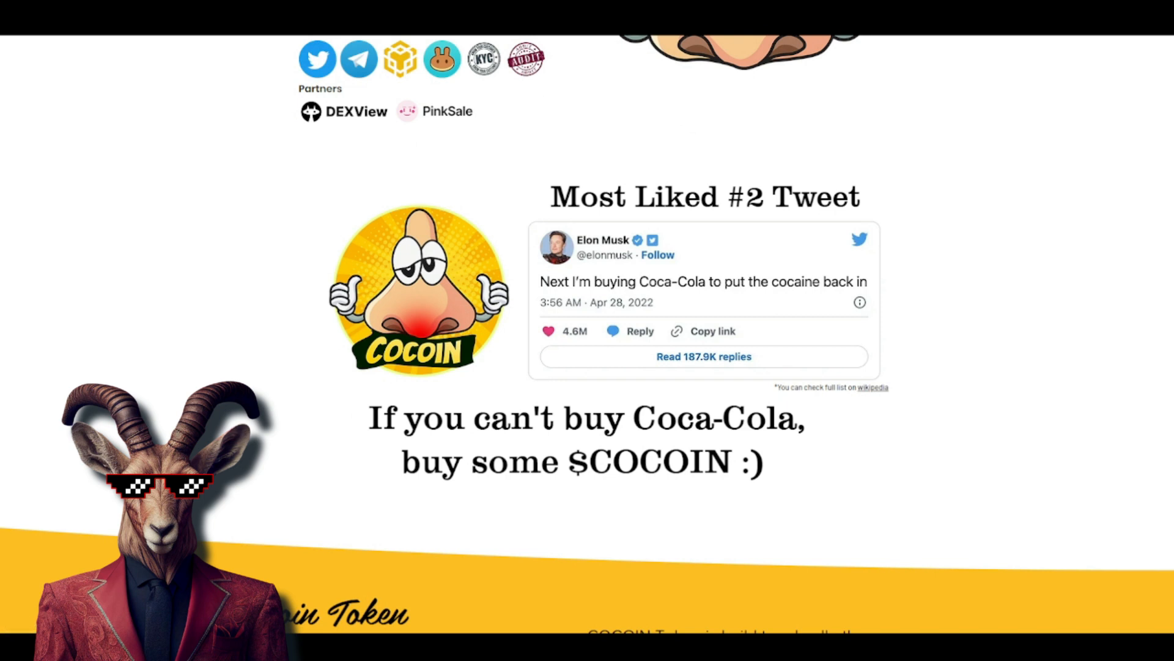
left_click_drag(551, 197, 794, 197)
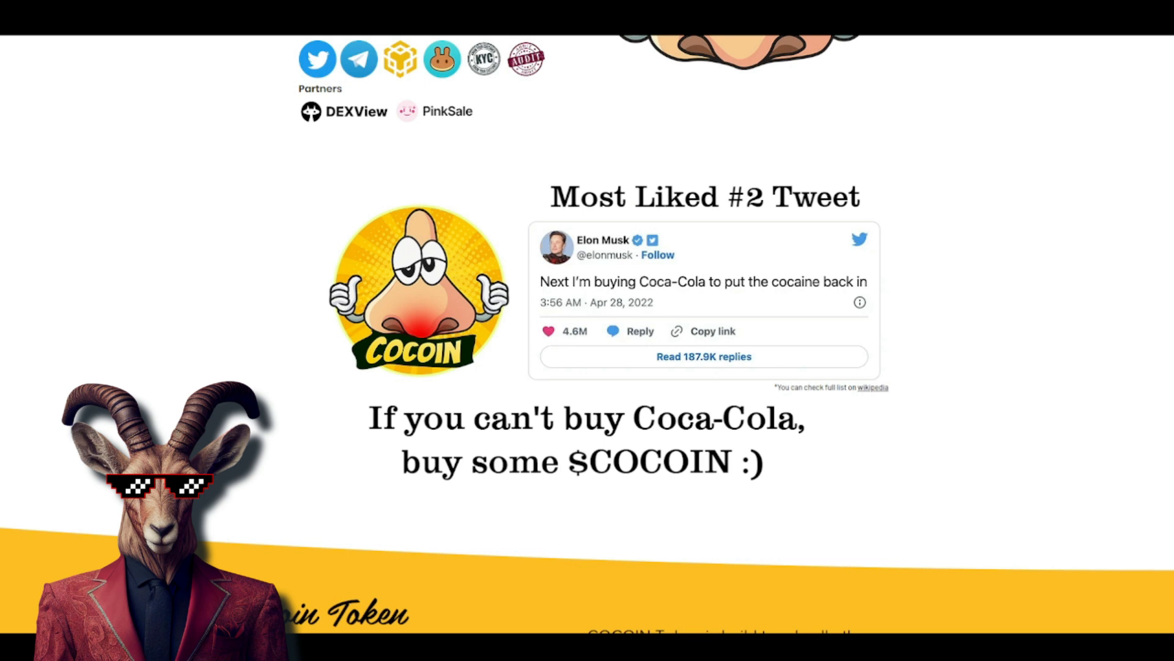
Reach the About section, check the BSC contract's transfers on BscScan, and come back to the contract address
scroll("down", 3)
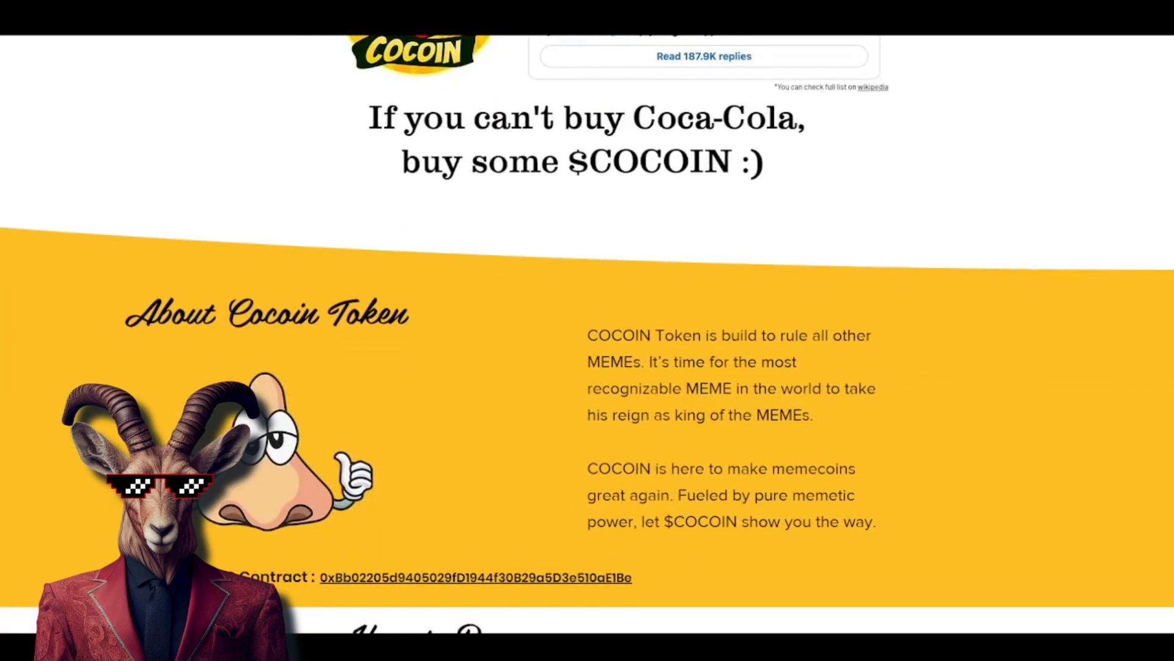
scroll("down", 3)
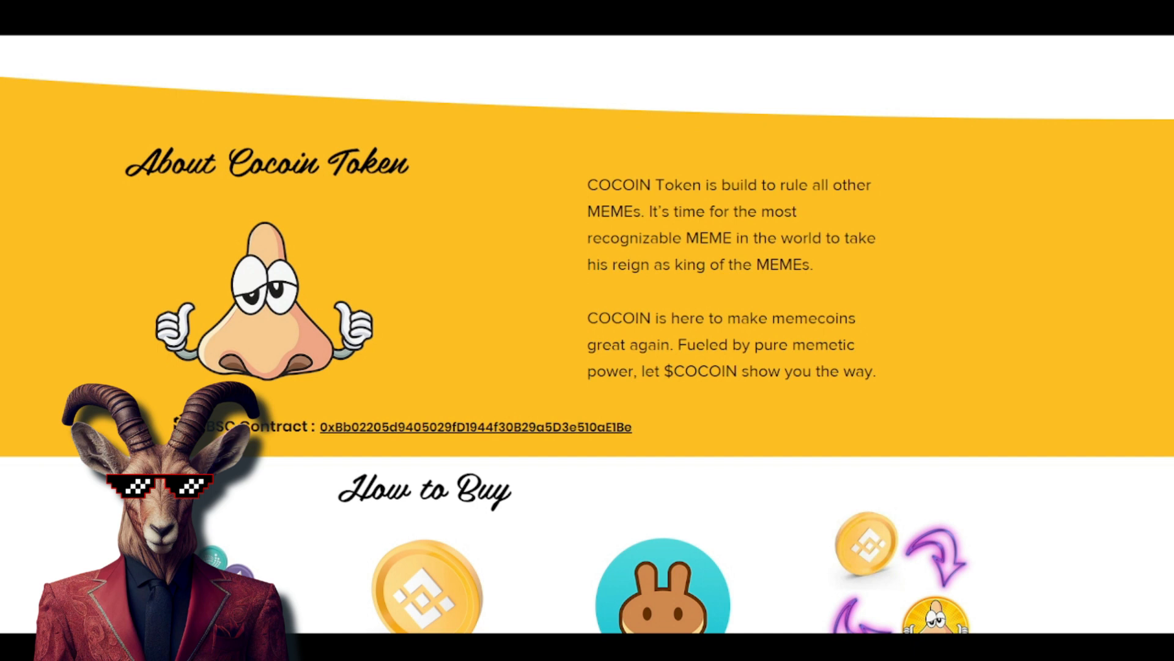
left_click_drag(656, 185, 832, 184)
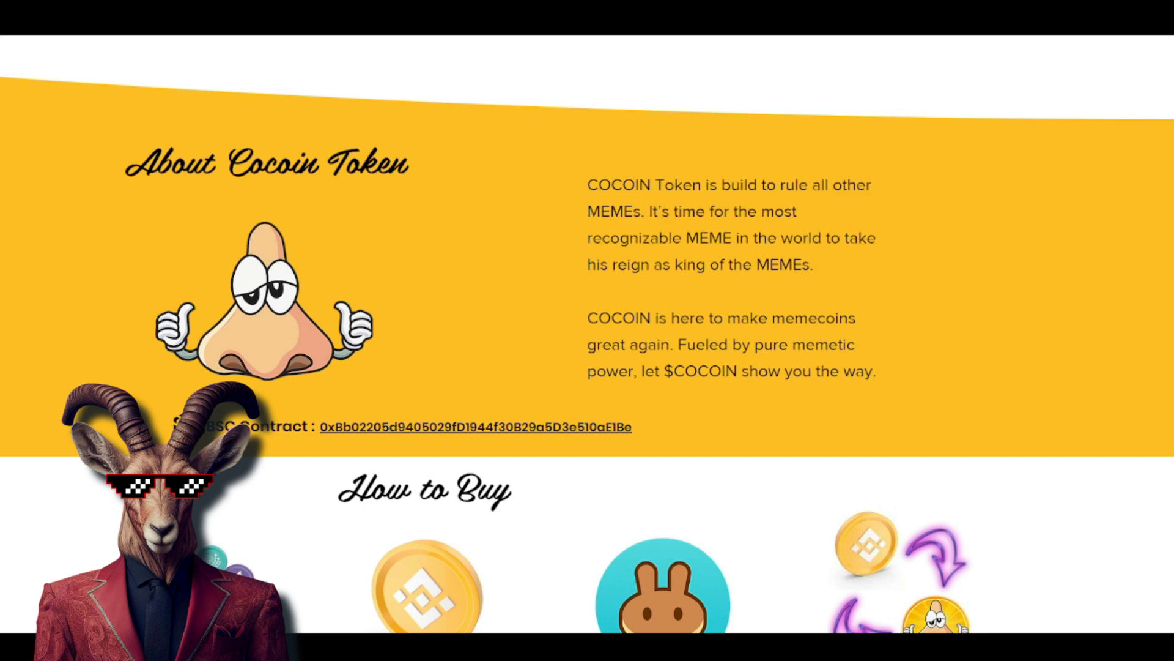
left_click_drag(589, 318, 855, 318)
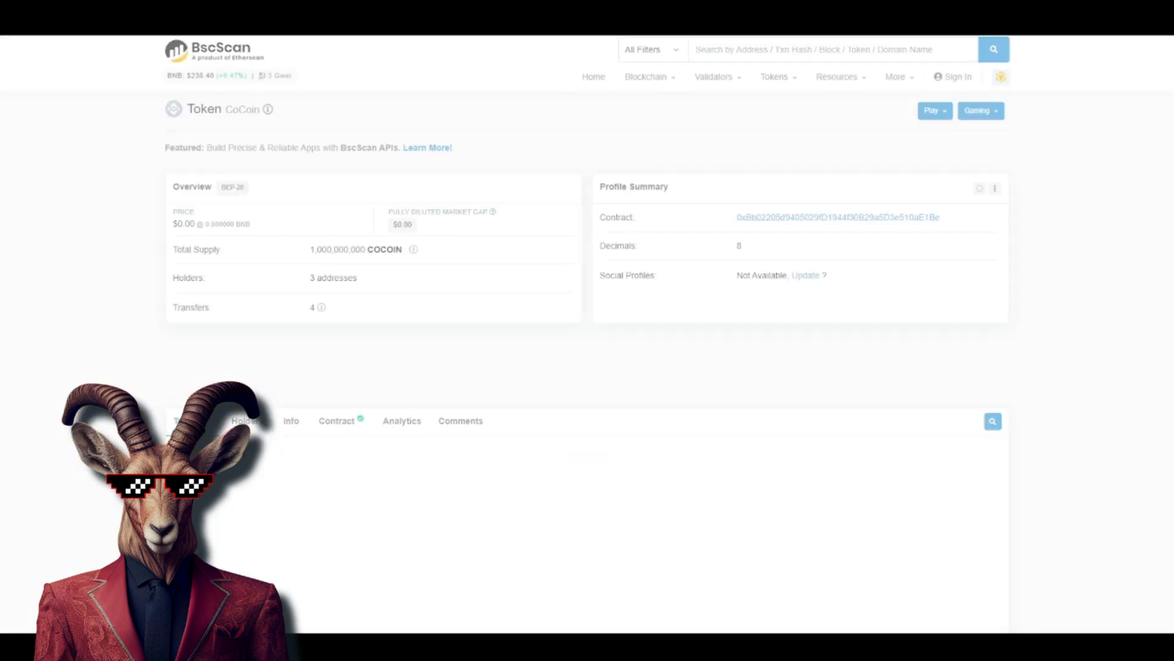
scroll("down", 3)
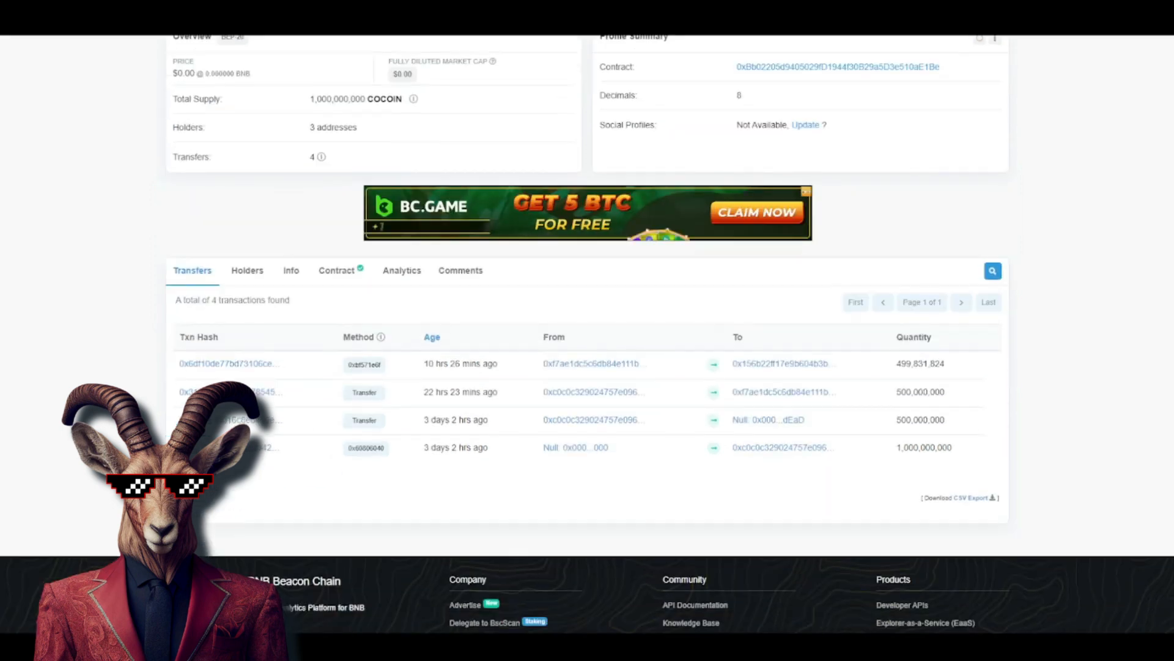
scroll("up", 3)
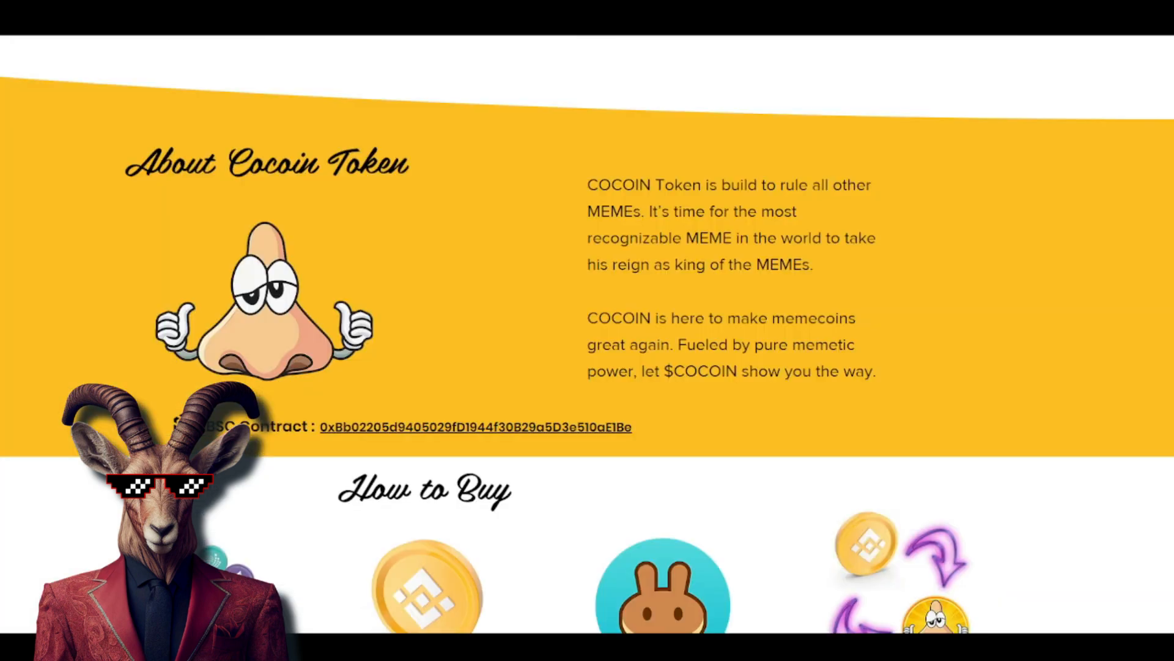
Scroll through the four How to Buy steps down to the Tokenomics supply, burn, liquidity and tax figures
scroll("down", 3)
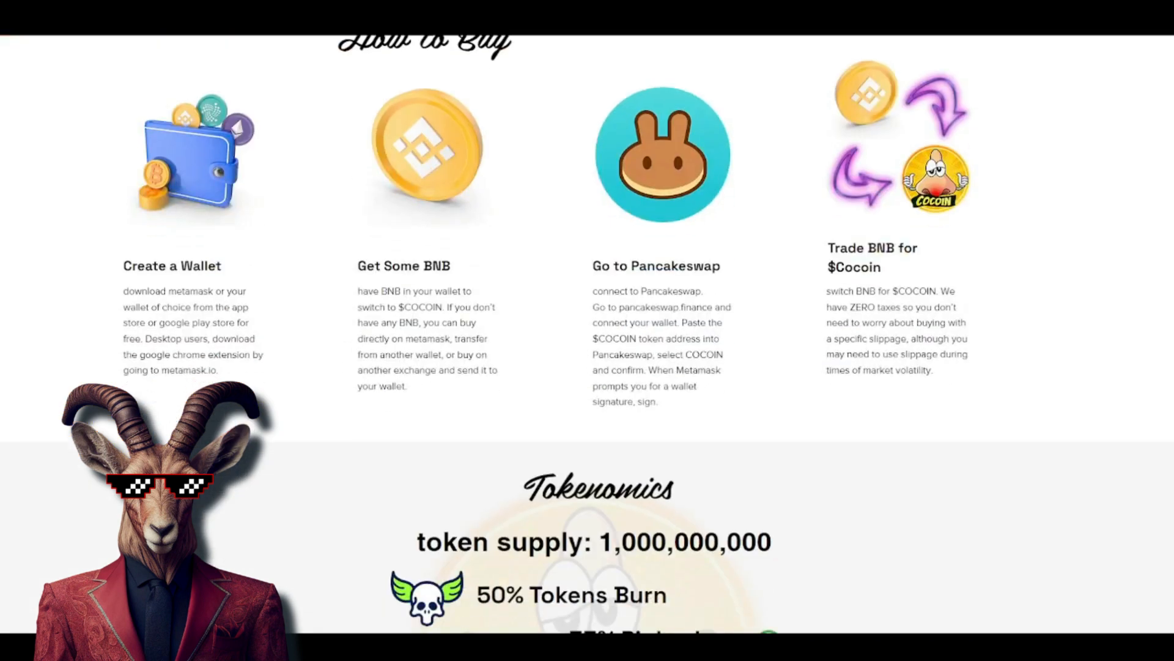
scroll("up", 3)
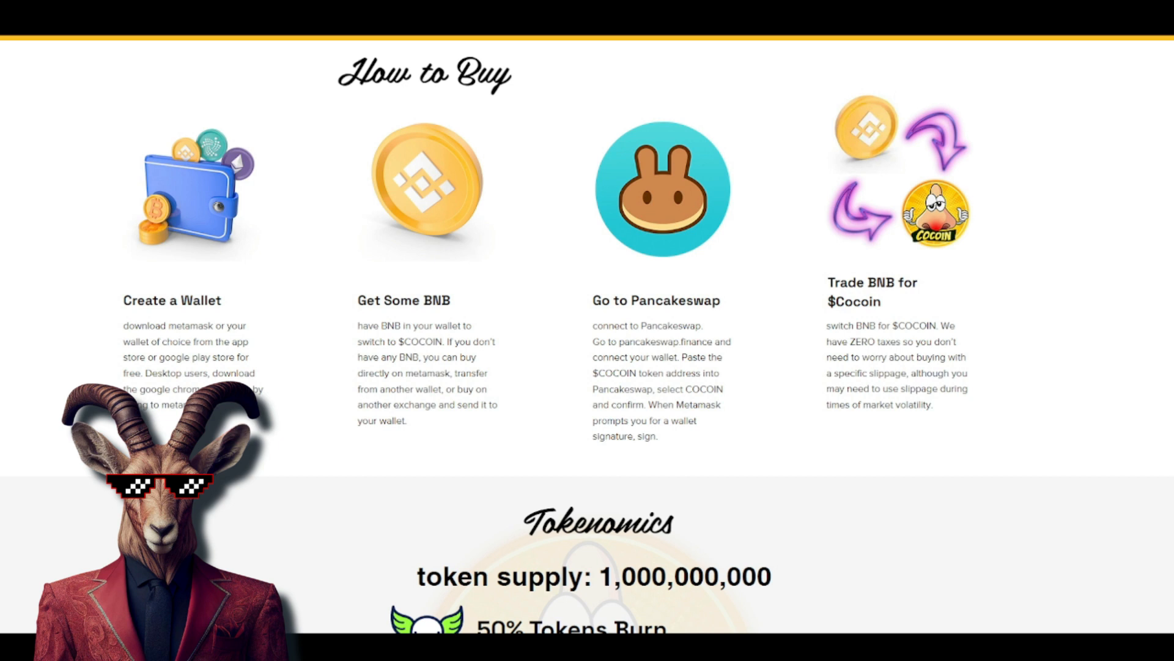
scroll("down", 3)
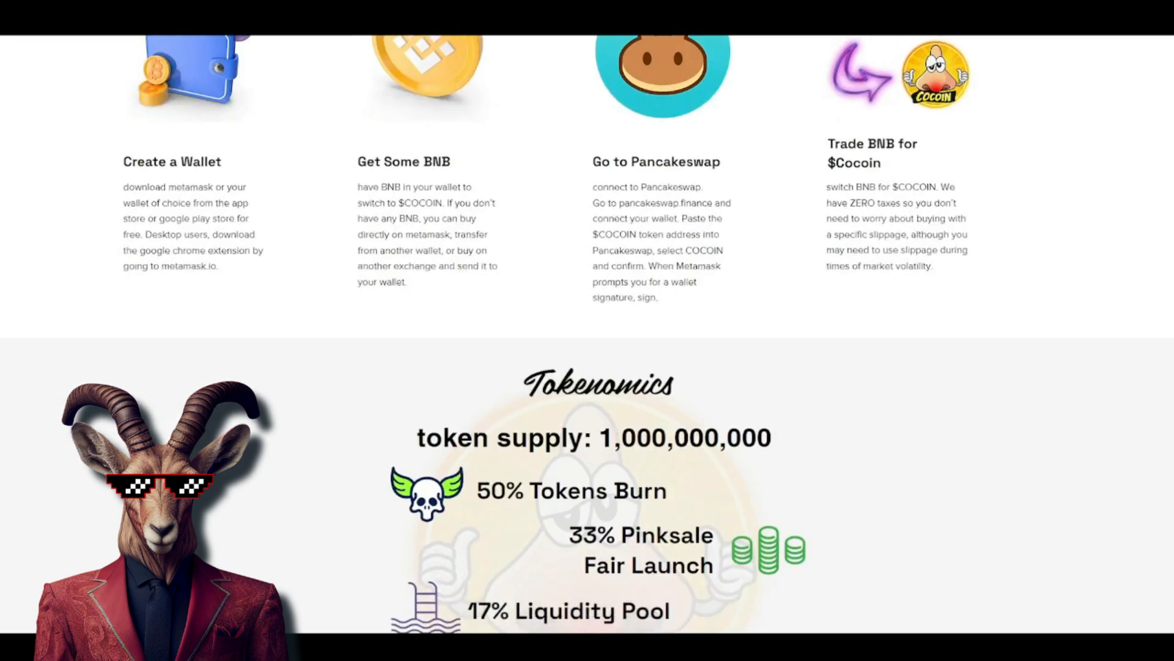
scroll("down", 3)
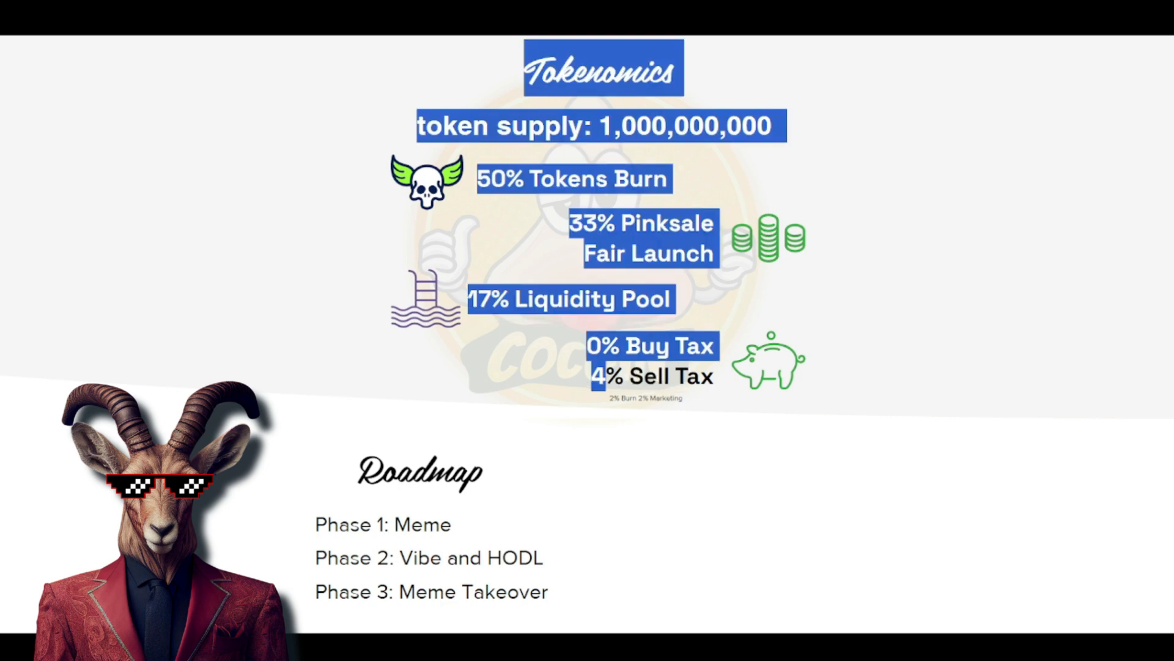
Scroll past the taxes and three Roadmap phases to the footer disclaimer, then return to the homepage hero
scroll("down", 3)
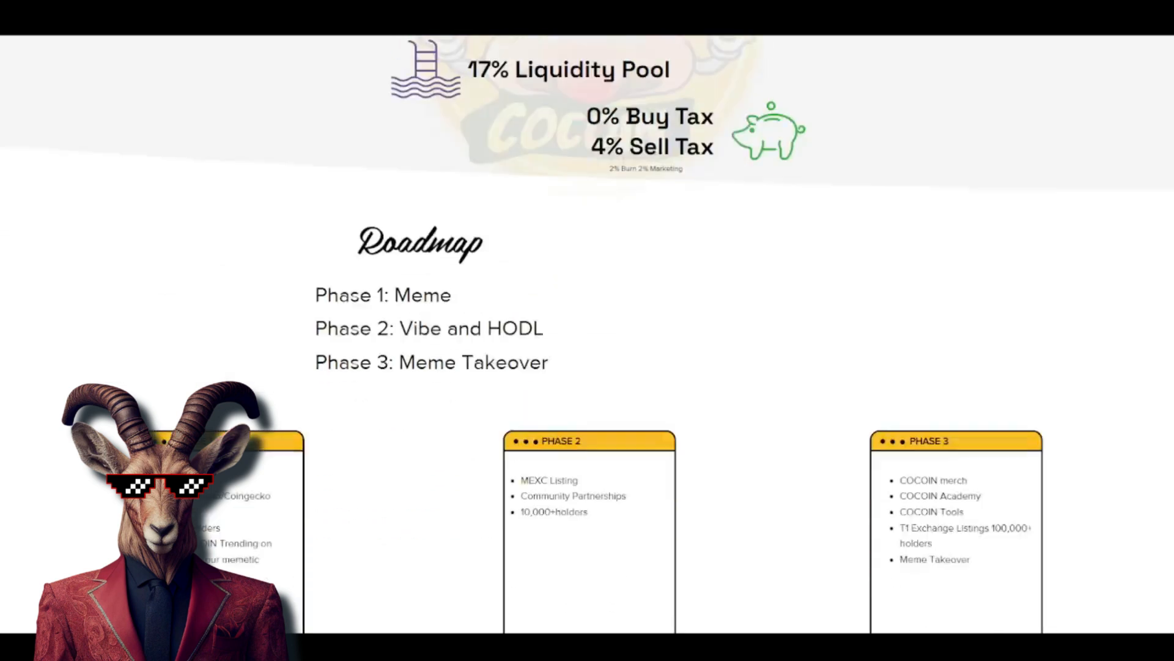
scroll("down", 3)
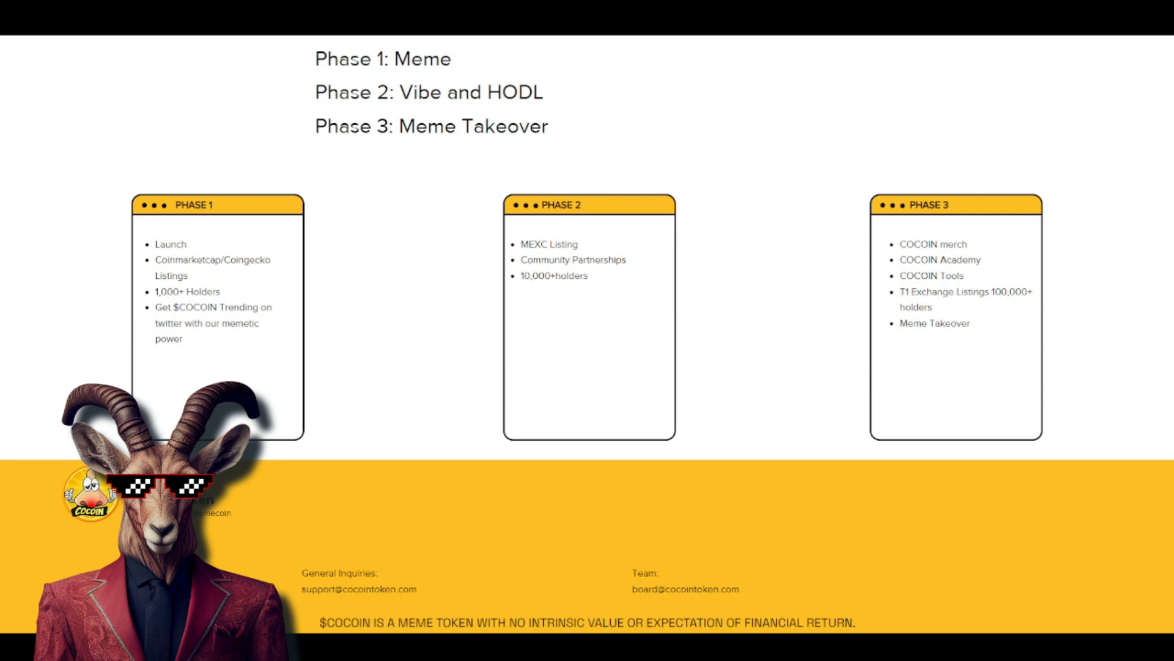
left_click_drag(316, 59, 405, 92)
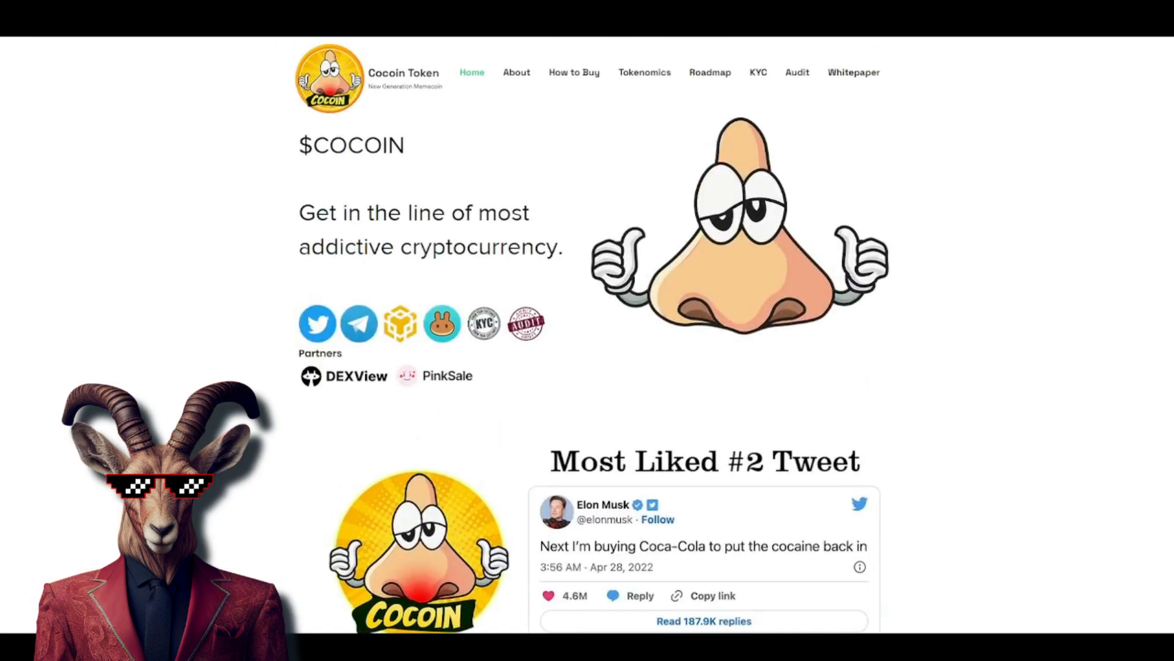
Open CoCoin's July 2023 Cyberscope audit PDF on GitHub from the Audit badge
left_click(445, 376)
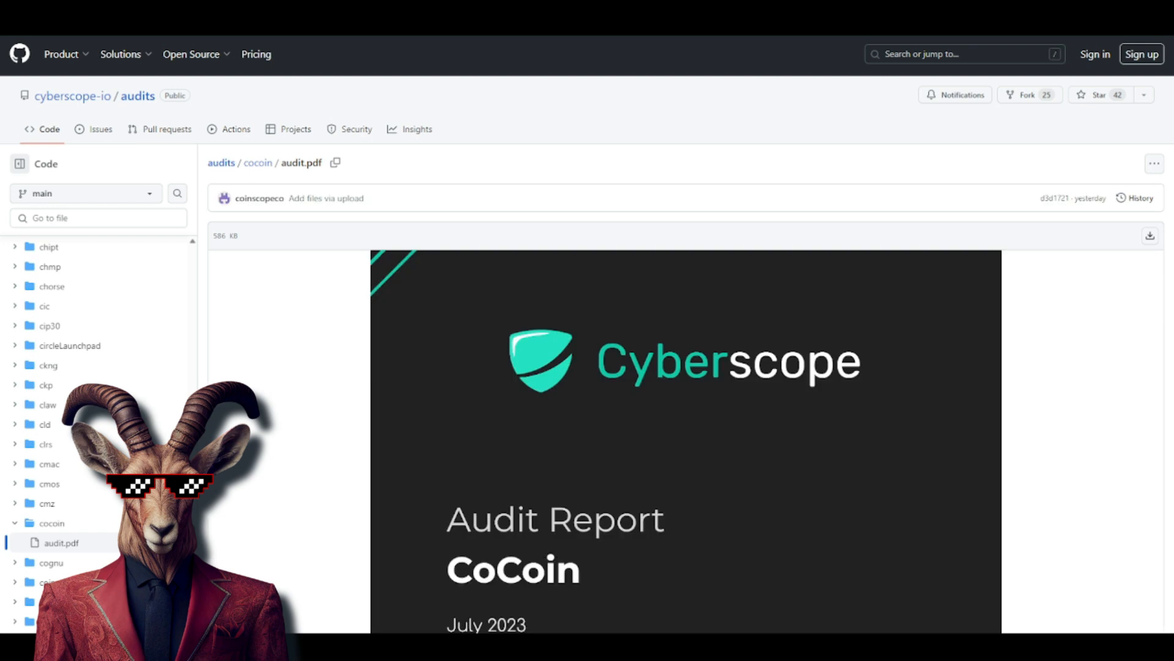
Scroll the audit.pdf preview down to its Diagnostics table of two unresolved minor issues
scroll("down", 3)
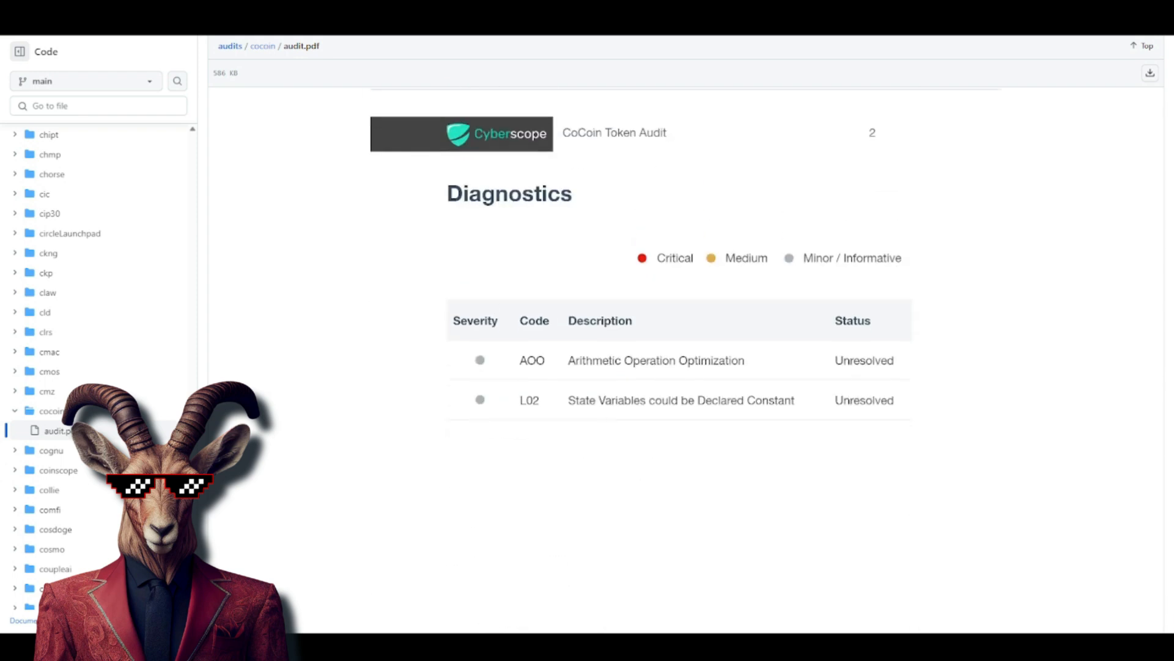
scroll("down", 3)
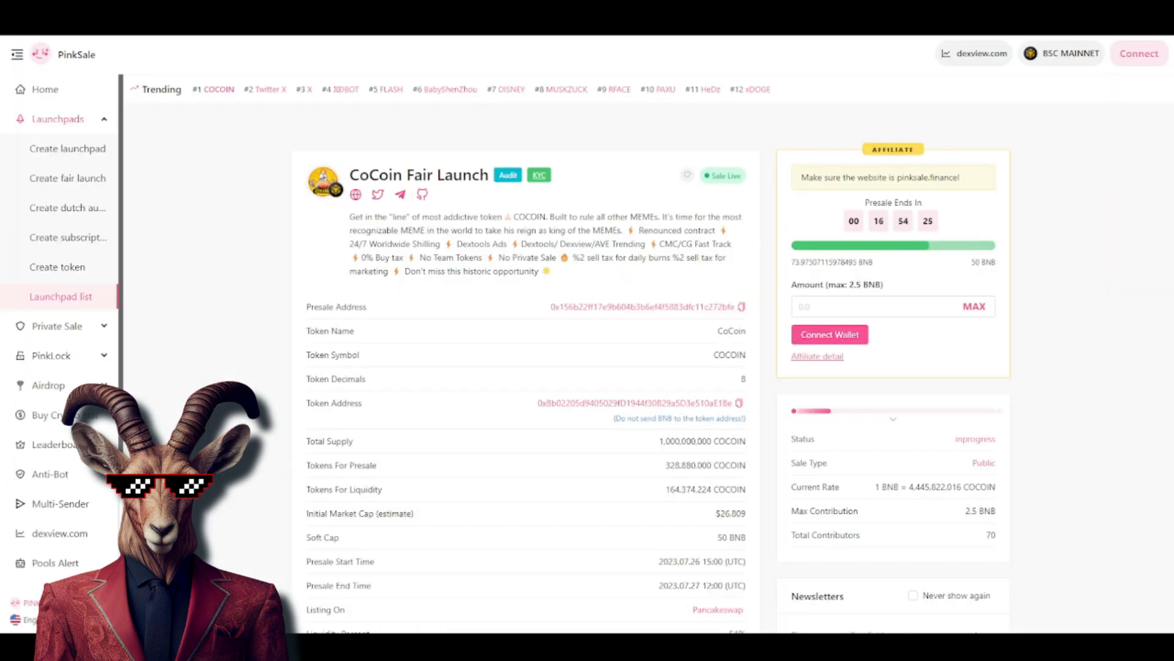
left_click(539, 174)
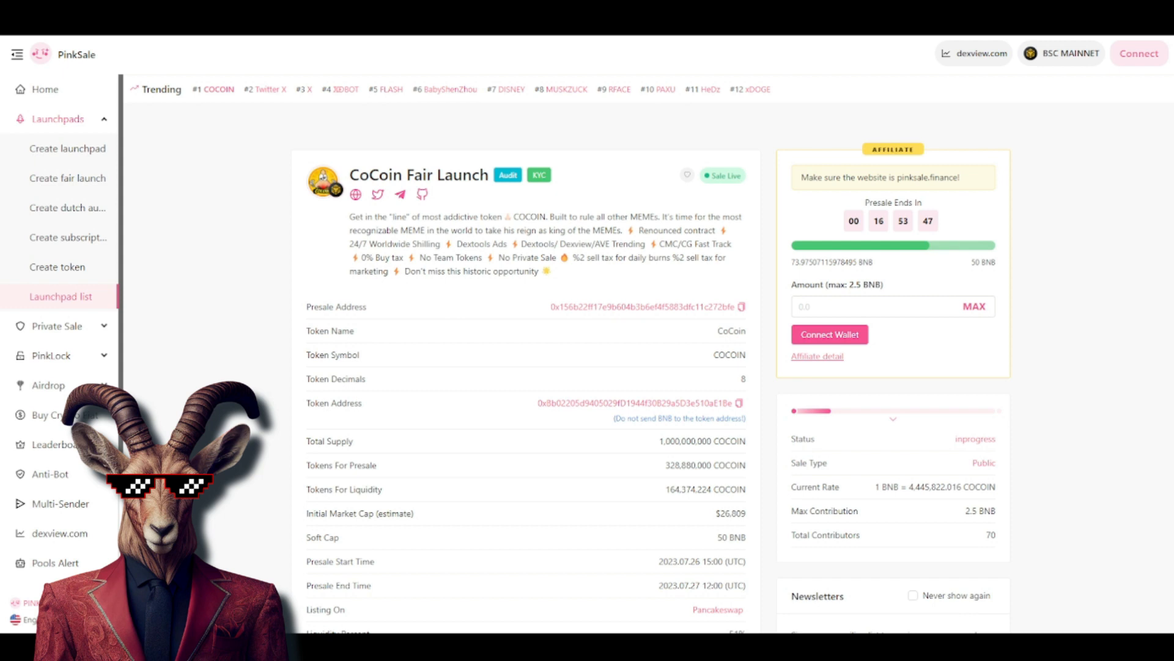
Check the 51% liquidity and 365-day lockup, then view and dismiss the Connect Wallet options
scroll("down", 3)
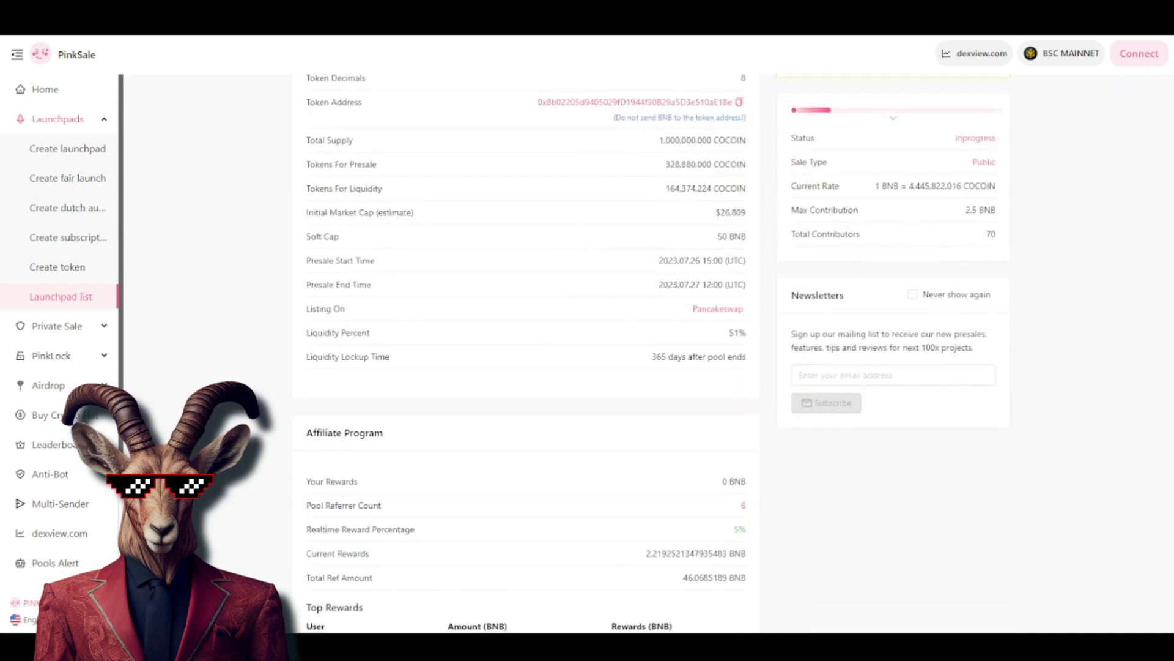
double_click(685, 139)
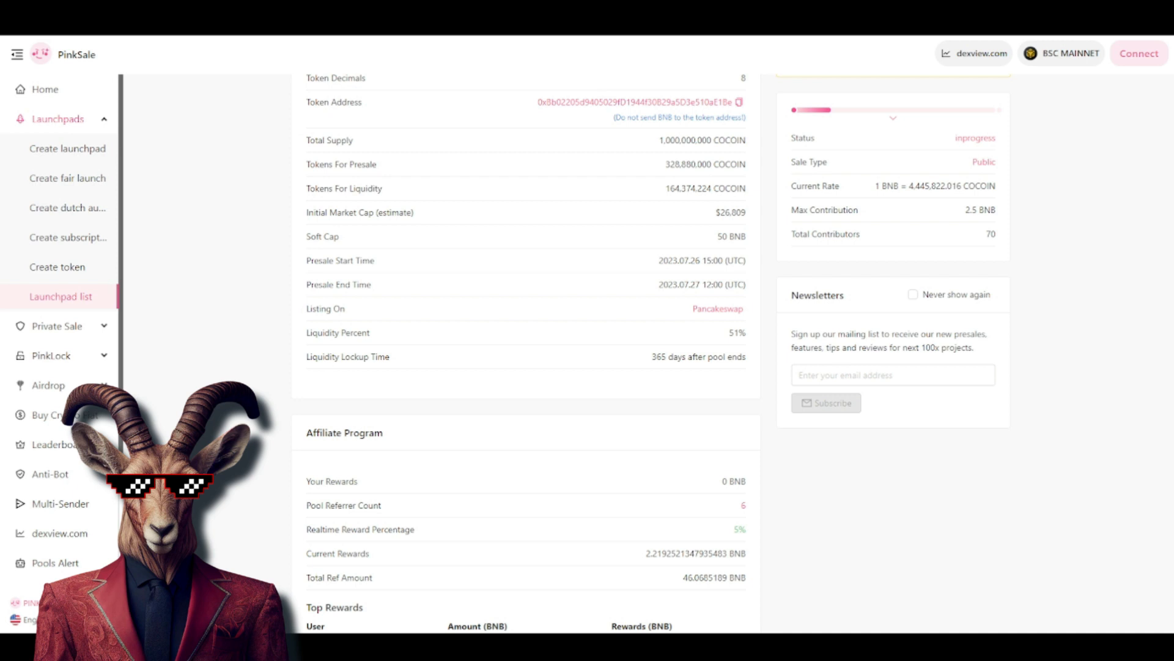
double_click(687, 188)
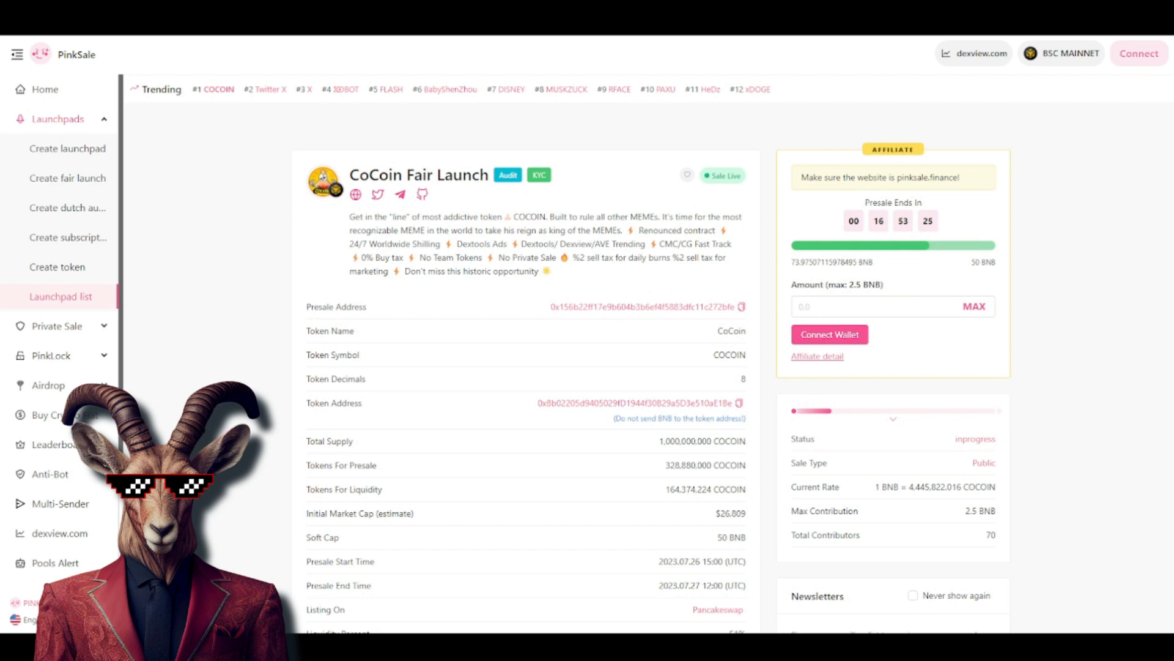
left_click(830, 334)
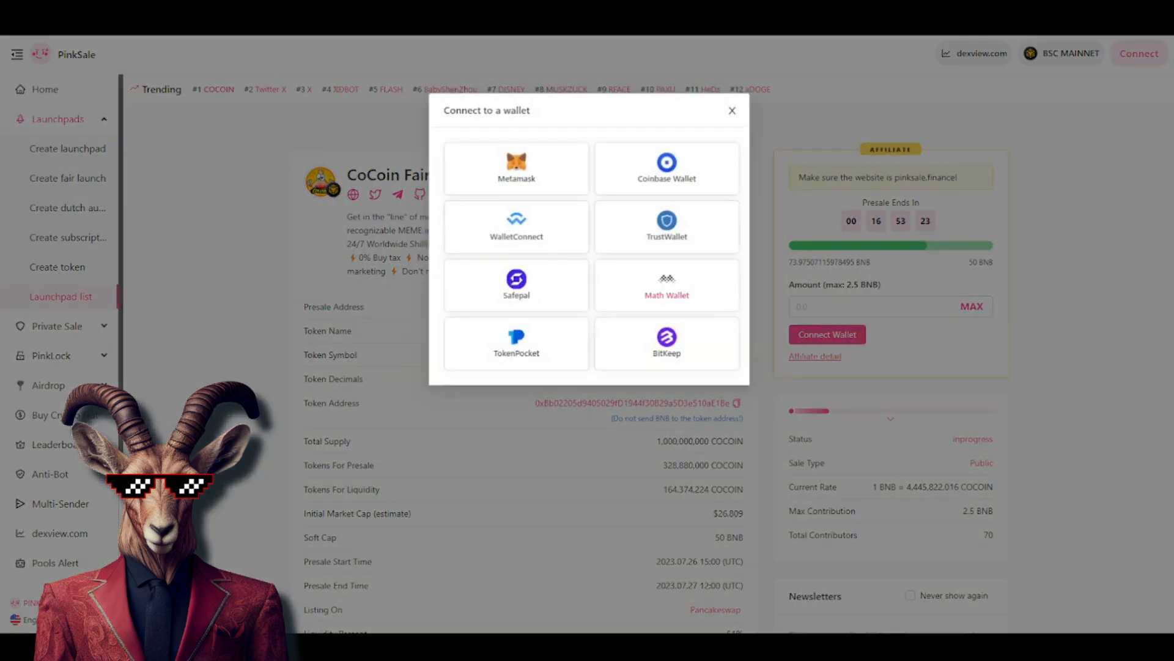
left_click(731, 110)
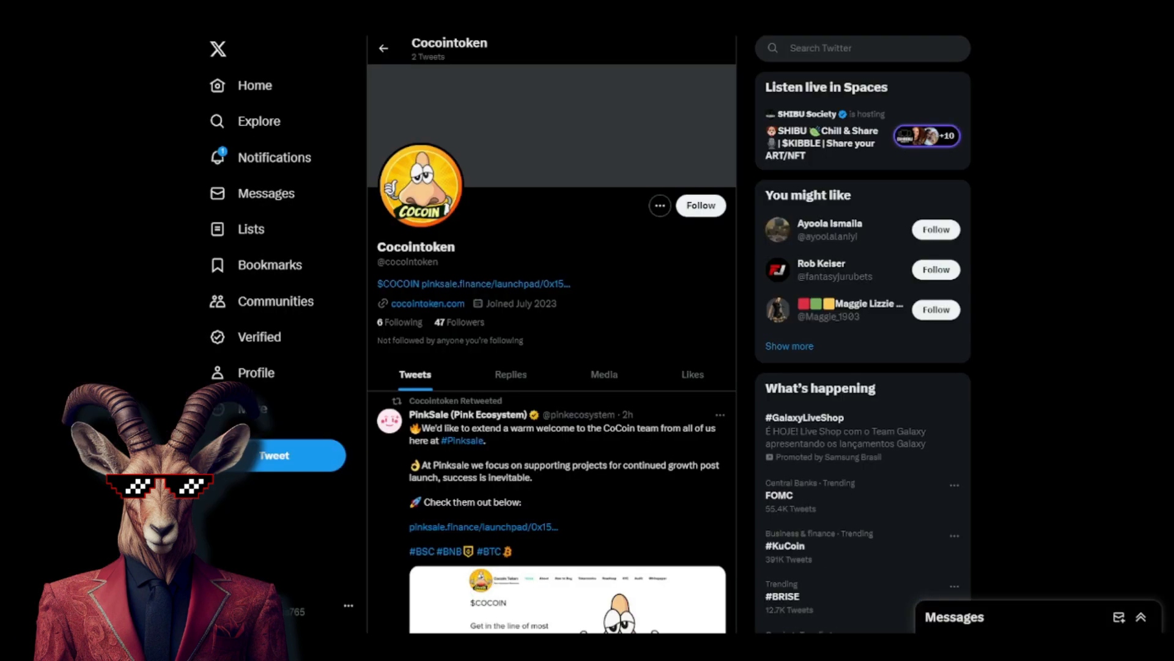
Follow the Cocointoken account and view the PinkSale welcome tweet's website screenshot in full
left_click(700, 206)
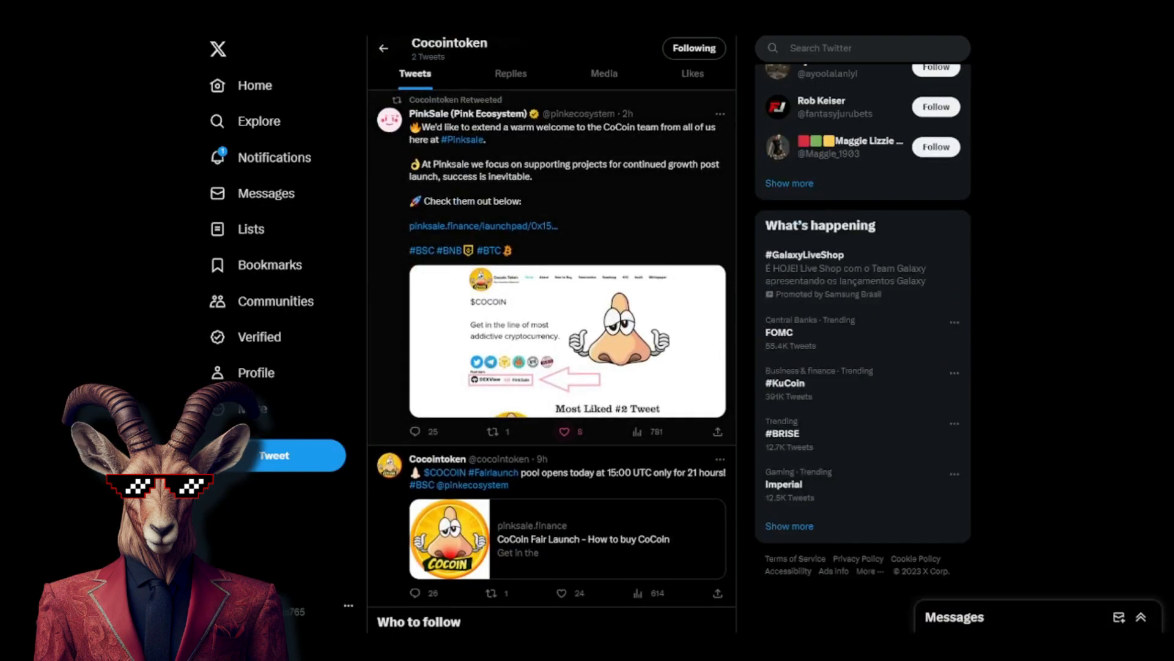
left_click(492, 431)
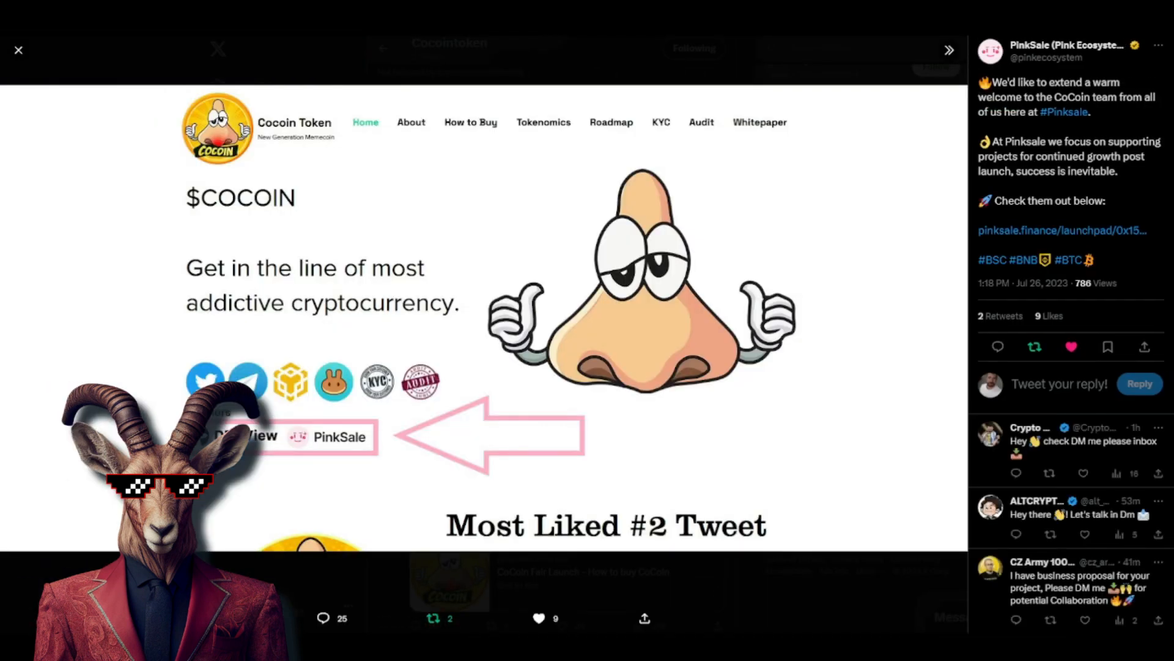
left_click(249, 381)
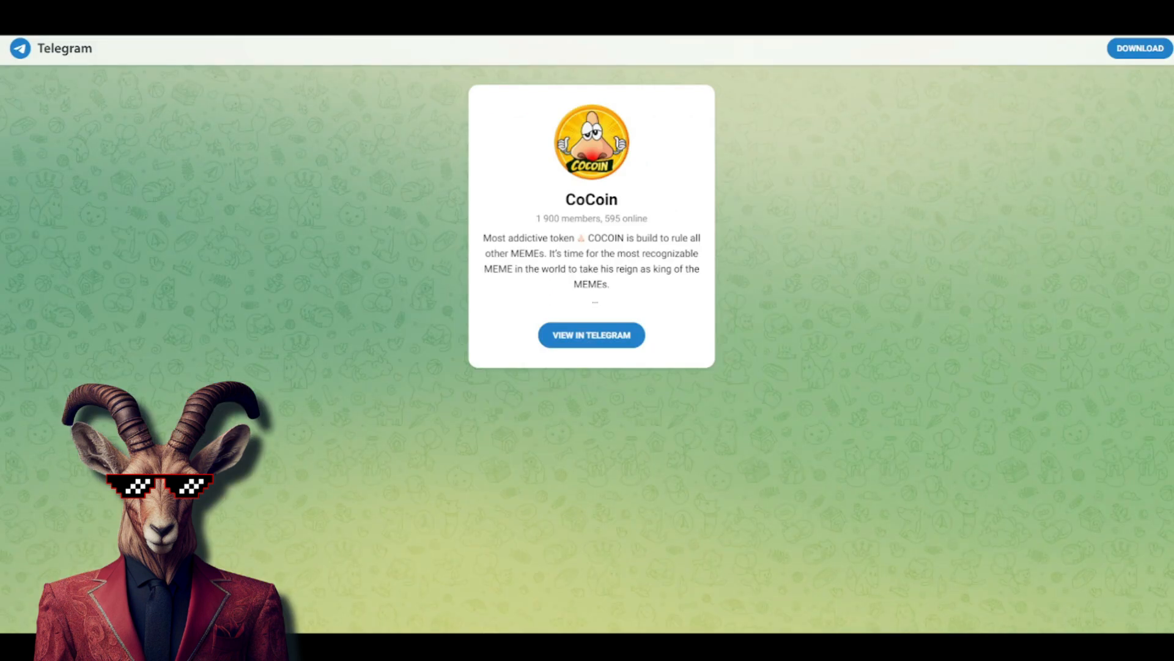